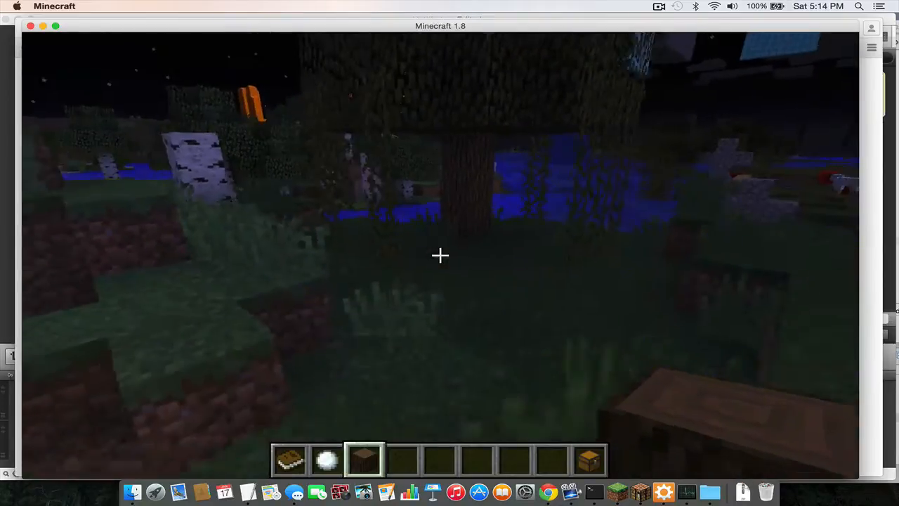
{"action": "mouse_move", "coordinate": [441, 255]}
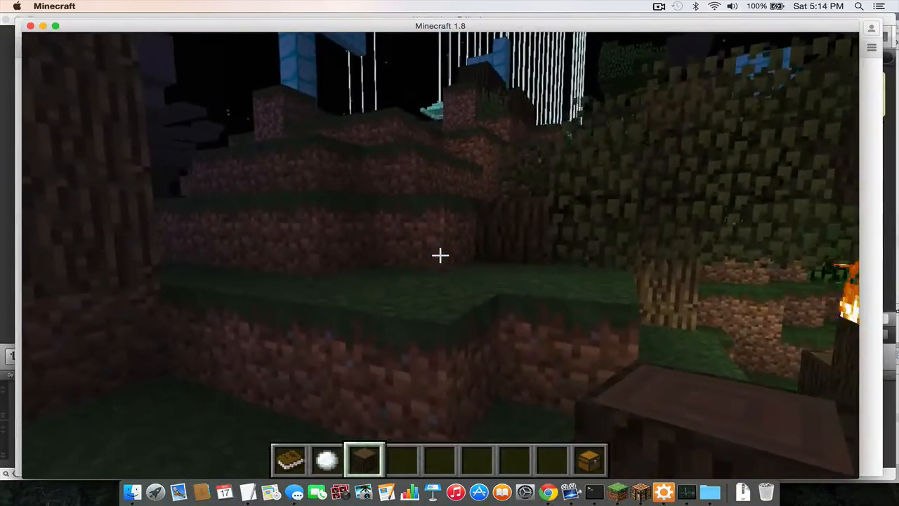
{"action": "mouse_move", "coordinate": [440, 255]}
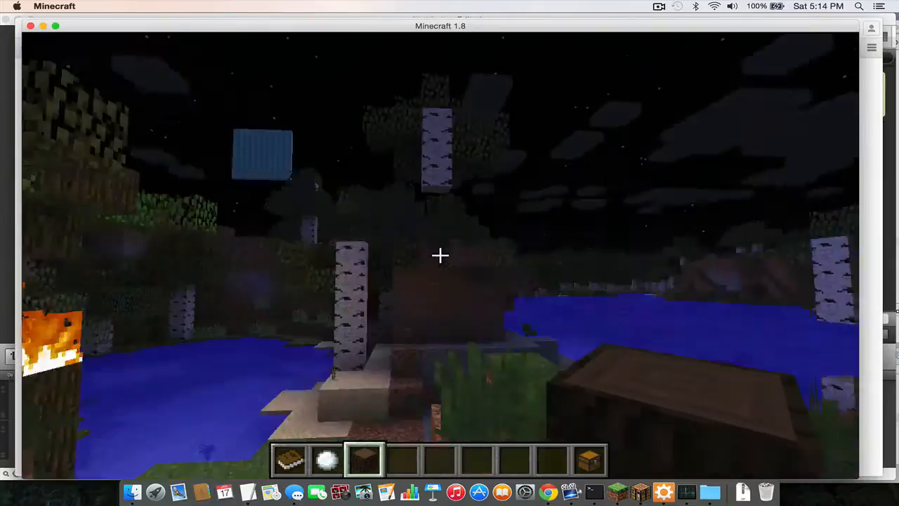
{"action": "mouse_move", "coordinate": [440, 255]}
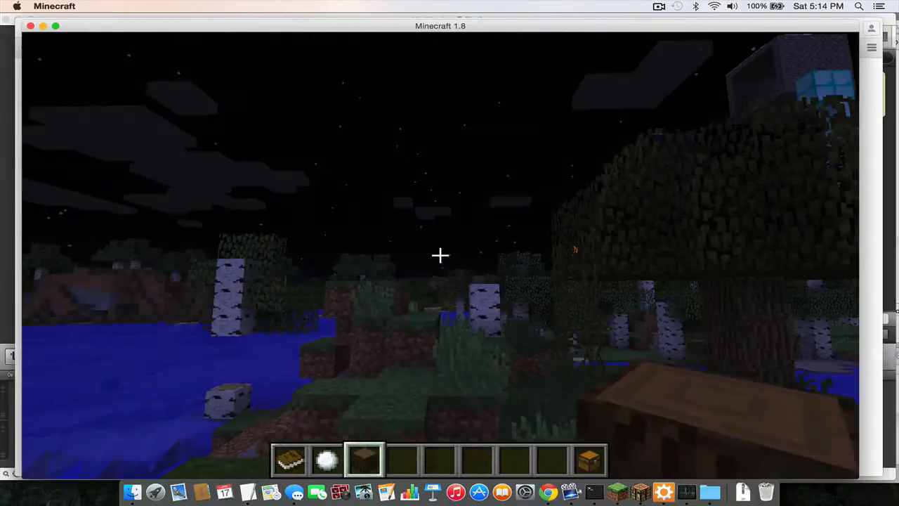
{"action": "mouse_move", "coordinate": [441, 255]}
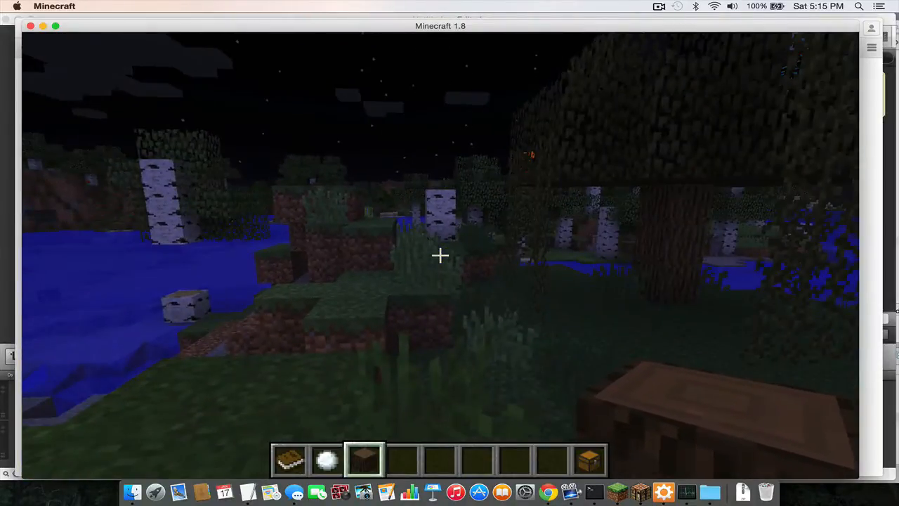
{"action": "mouse_move", "coordinate": [441, 255]}
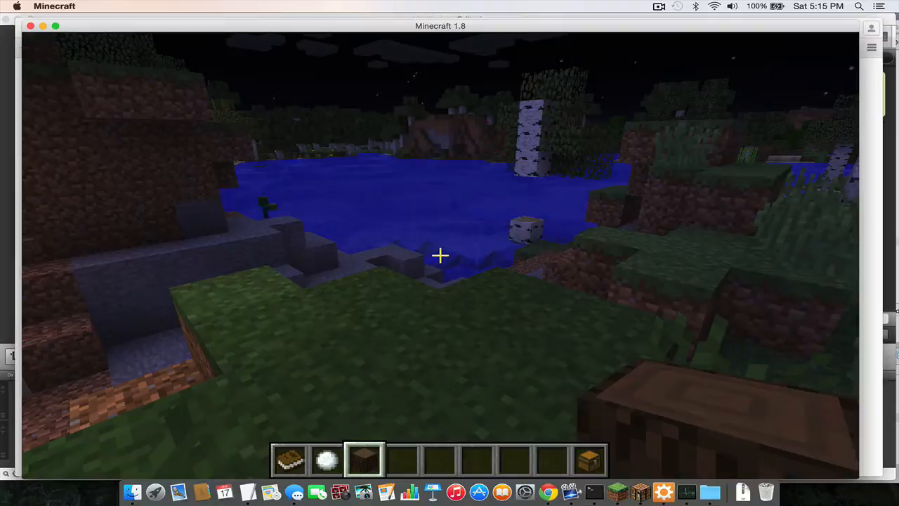
{"action": "mouse_move", "coordinate": [441, 255]}
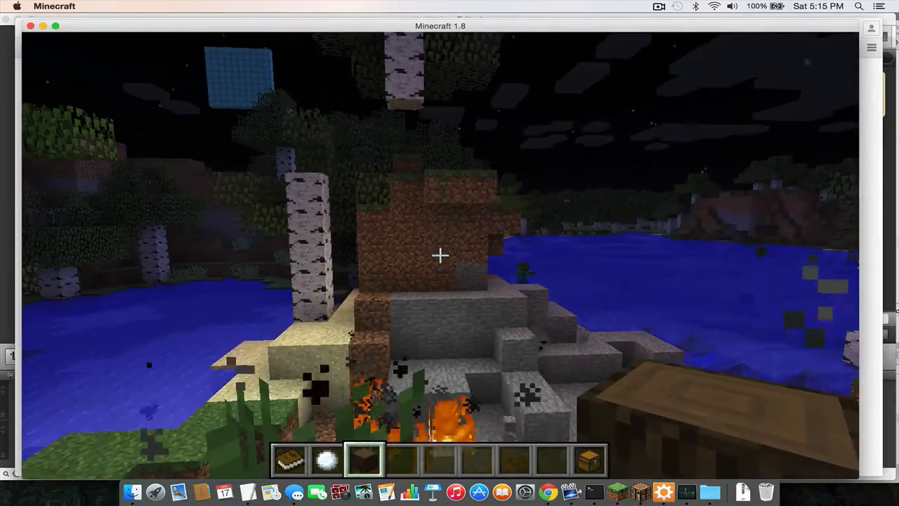
{"action": "mouse_move", "coordinate": [441, 255]}
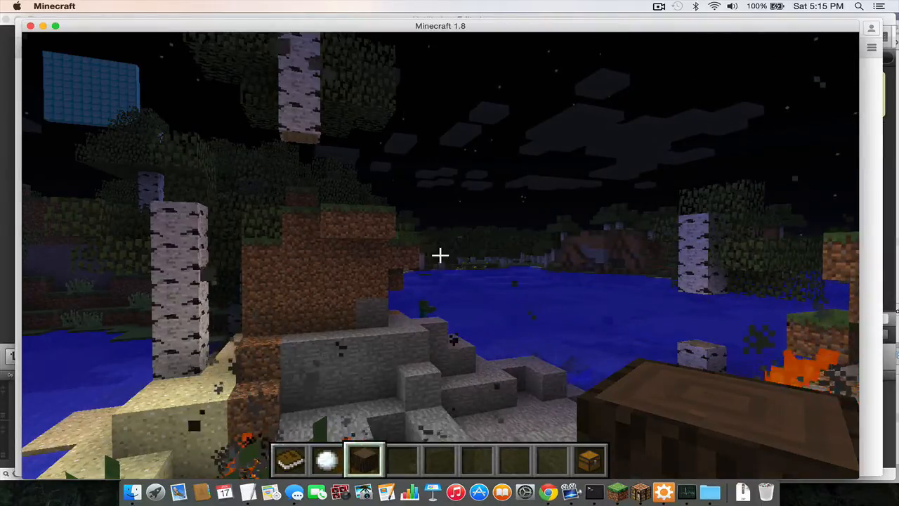
{"action": "mouse_move", "coordinate": [441, 255]}
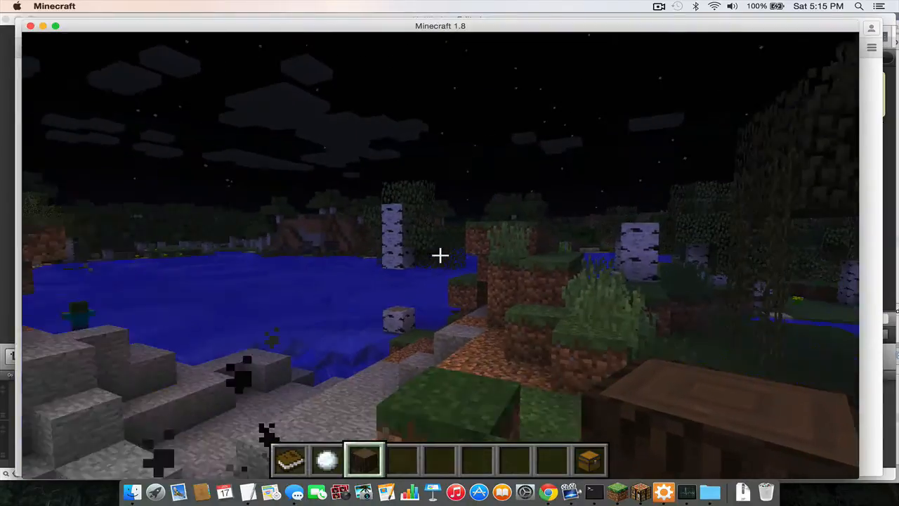
{"action": "mouse_move", "coordinate": [441, 255]}
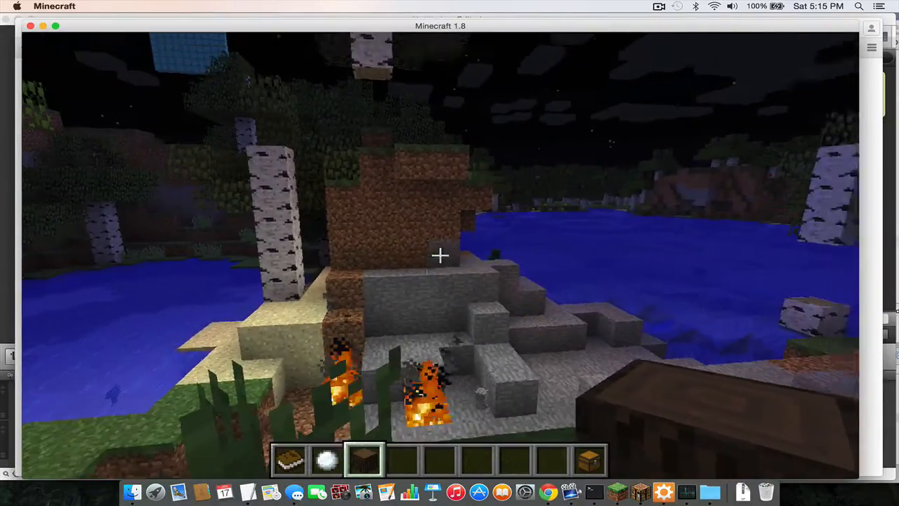
{"action": "mouse_move", "coordinate": [439, 255]}
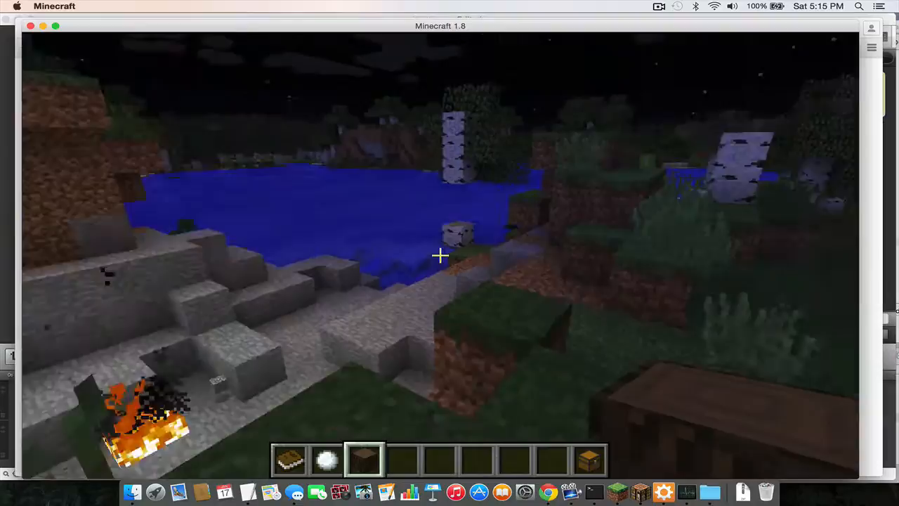
{"action": "mouse_move", "coordinate": [439, 255]}
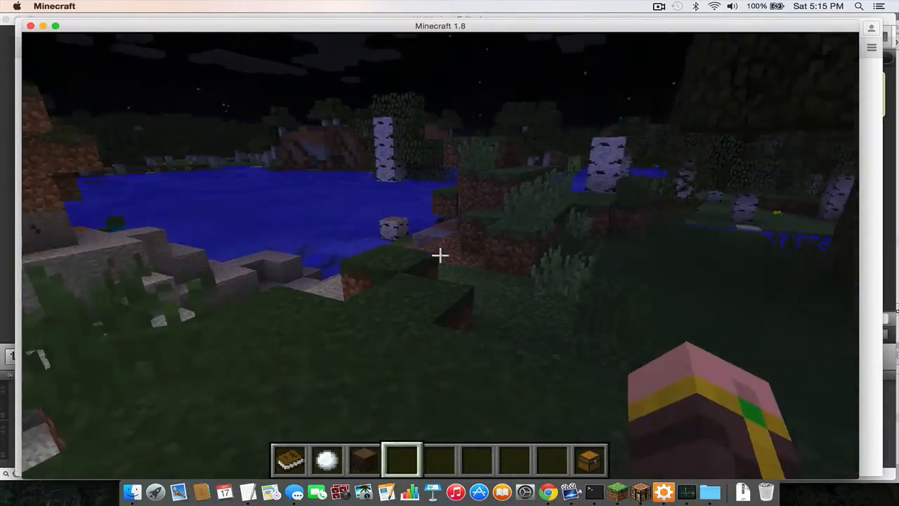
{"action": "mouse_move", "coordinate": [440, 255]}
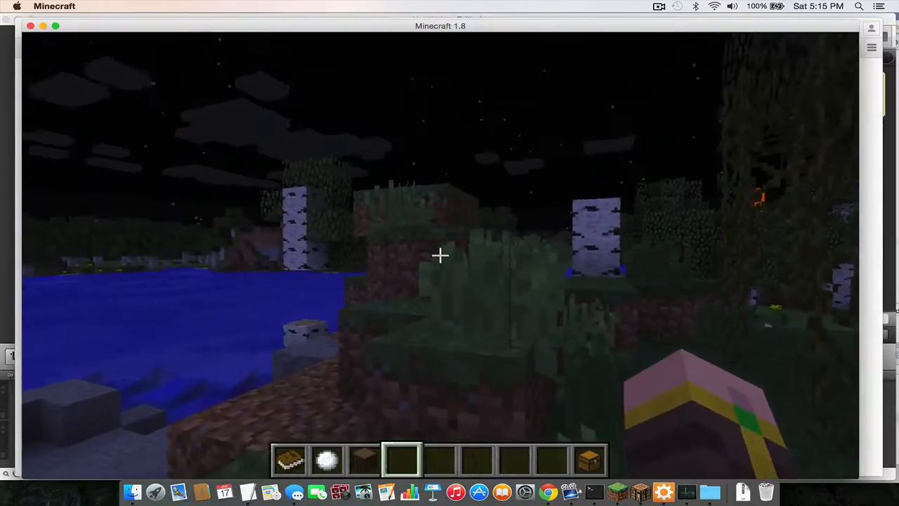
{"action": "mouse_move", "coordinate": [441, 255]}
{"action": "type", "text": "/"}
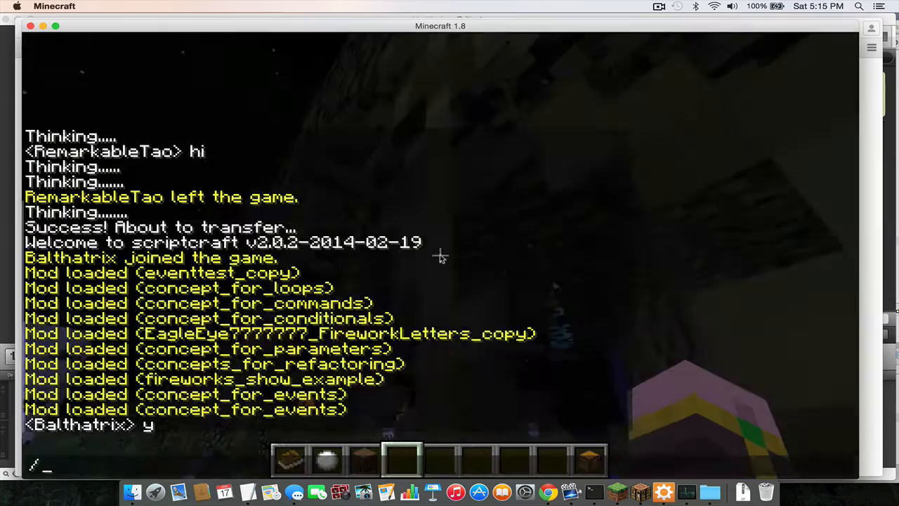
Run the 'time set' chat command to switch the world to daytime
{"action": "type", "text": "time set"}
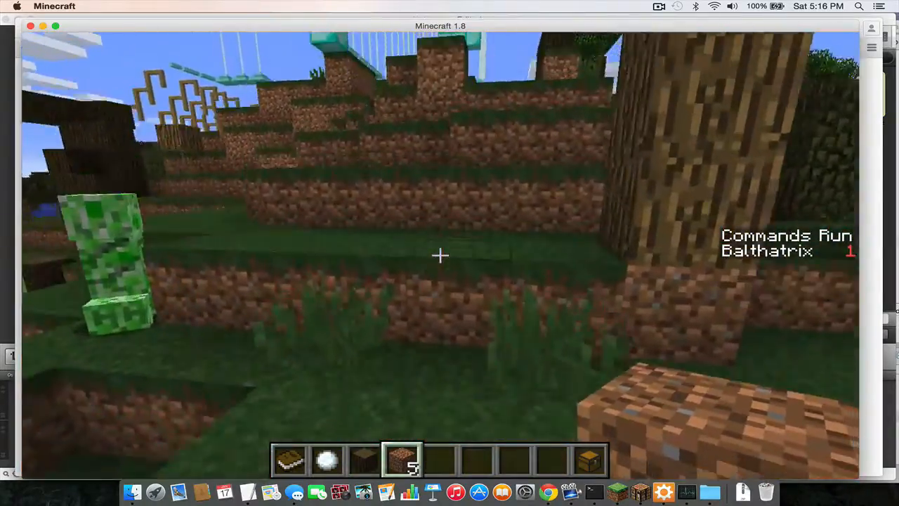
{"action": "mouse_move", "coordinate": [440, 255]}
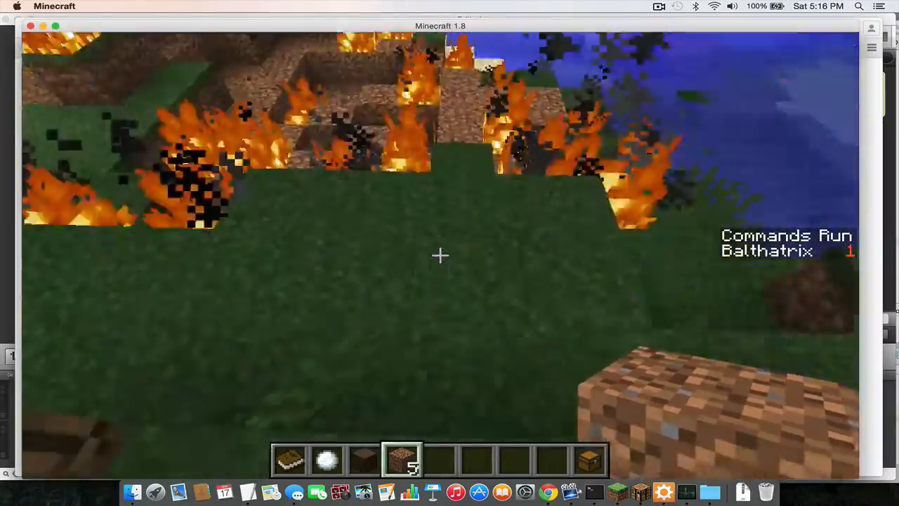
{"action": "mouse_move", "coordinate": [450, 253]}
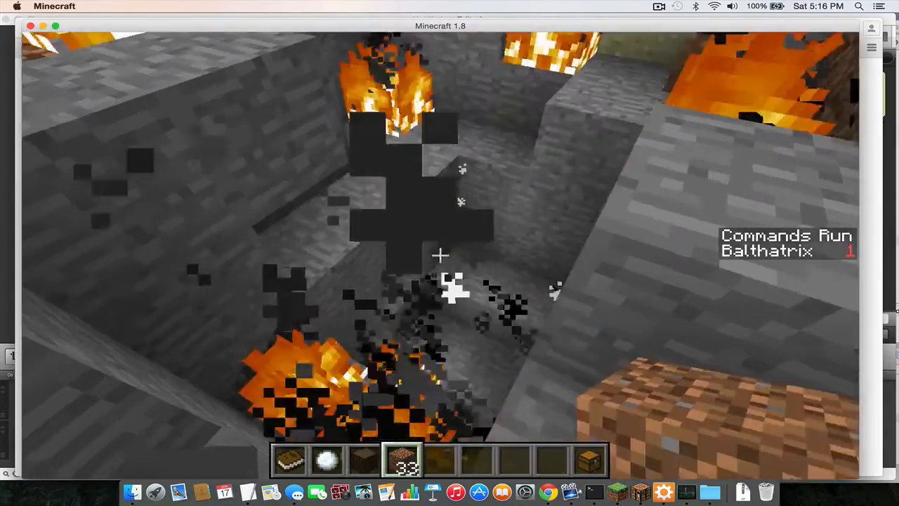
Leave the Minecraft game view with Escape to switch to the concept_for_events mod editor
{"action": "key", "text": "Escape"}
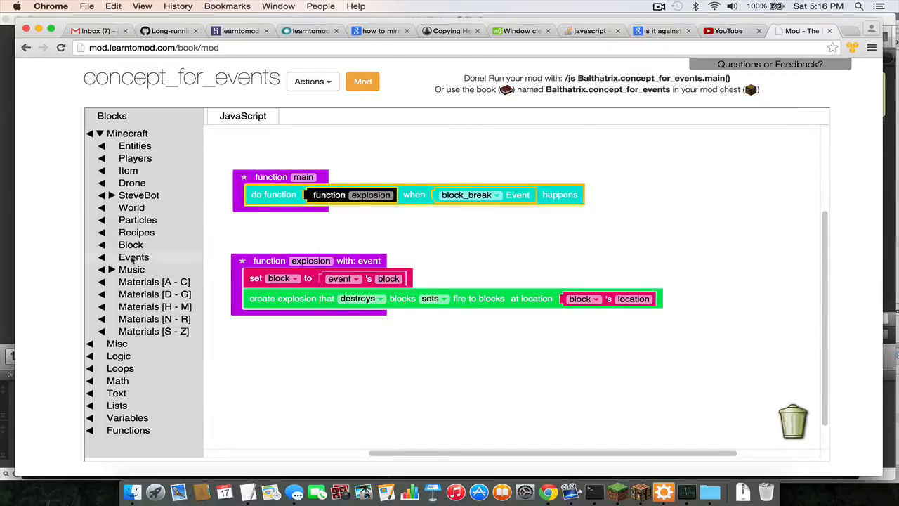
{"action": "left_click", "coordinate": [133, 257]}
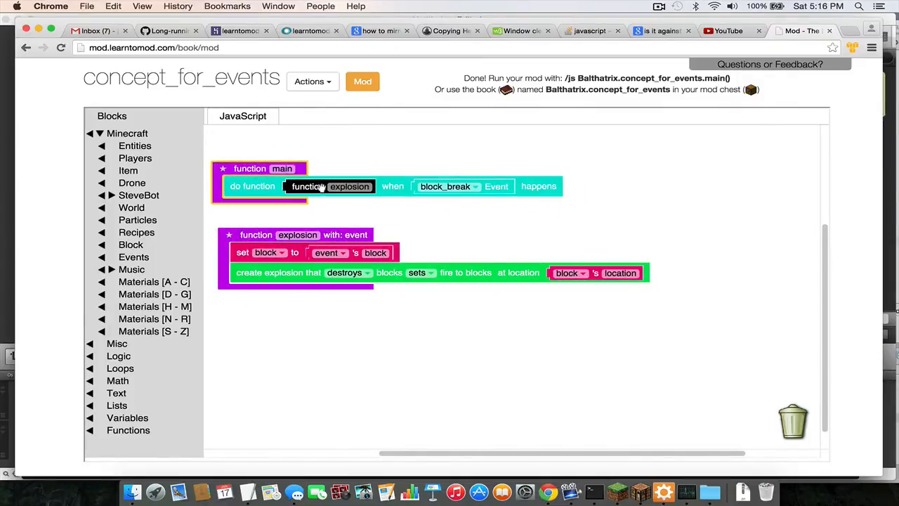
{"action": "left_click_drag", "start_coordinate": [330, 186], "coordinate": [351, 155]}
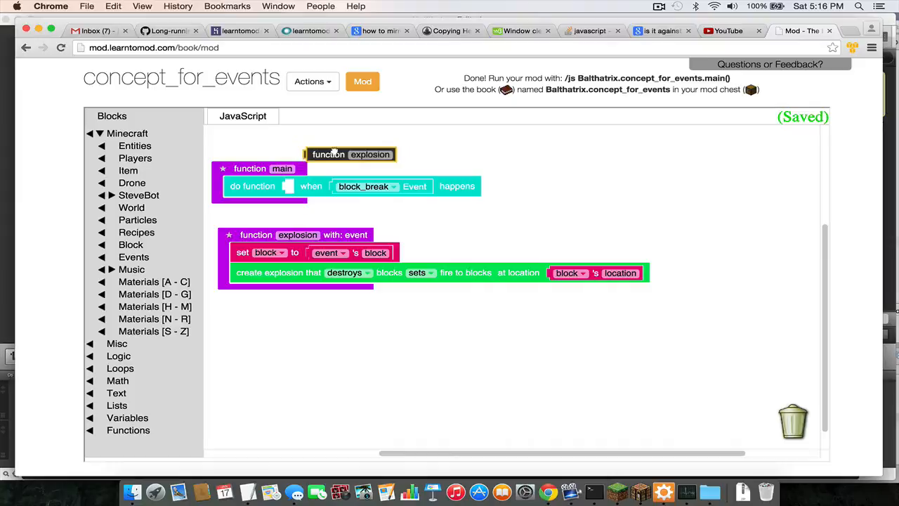
{"action": "left_click_drag", "start_coordinate": [351, 154], "coordinate": [314, 149]}
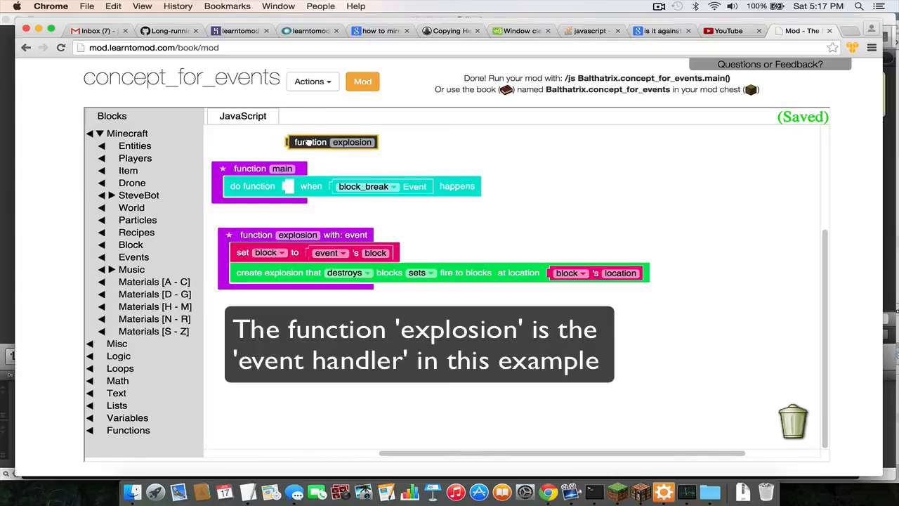
{"action": "left_click_drag", "start_coordinate": [332, 142], "coordinate": [330, 187]}
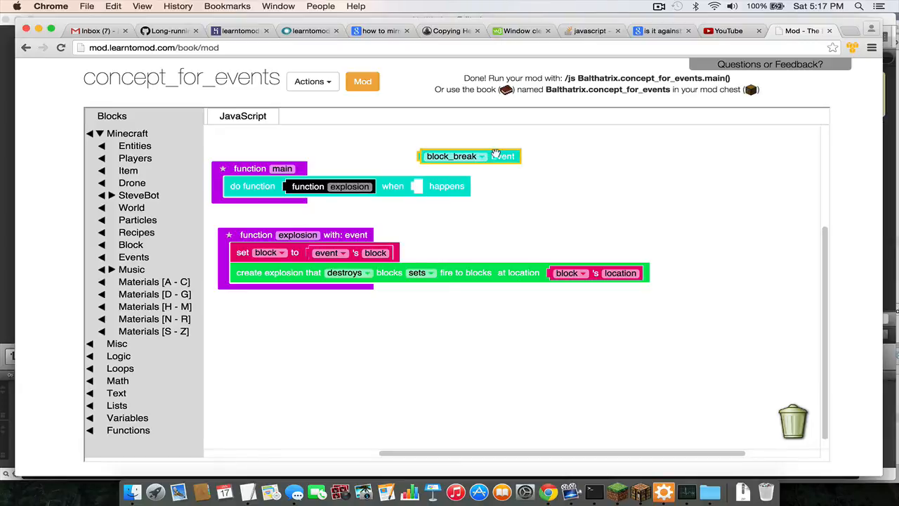
Plug the block_break event back into main's 'when' slot so explosion runs on block break
{"action": "left_click_drag", "start_coordinate": [451, 156], "coordinate": [463, 186]}
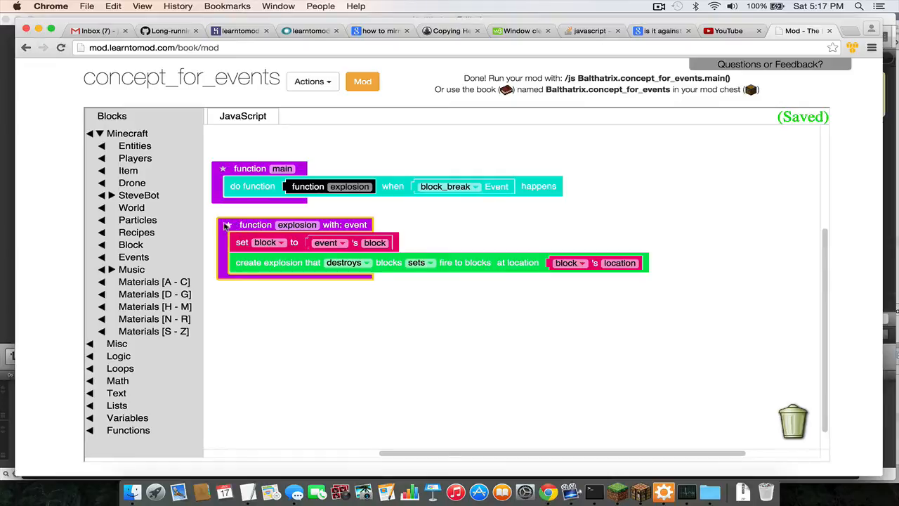
{"action": "left_click", "coordinate": [228, 225]}
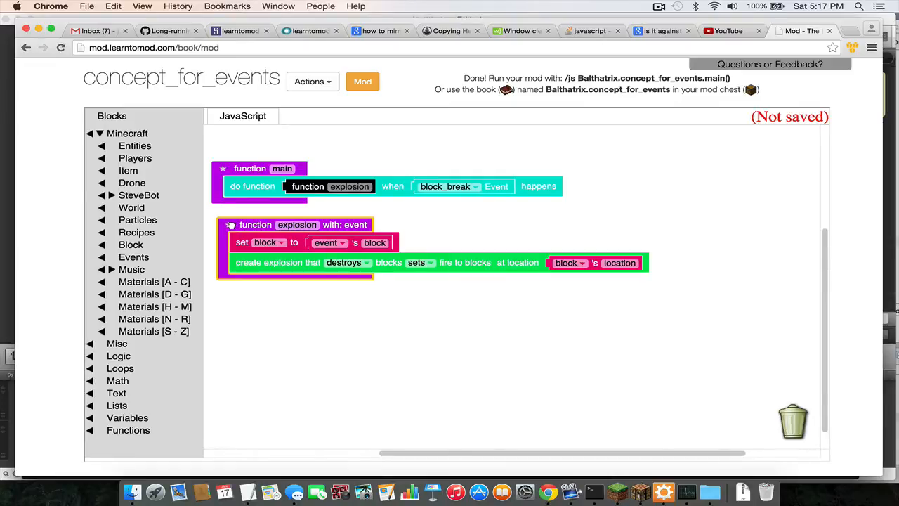
{"action": "left_click", "coordinate": [223, 225]}
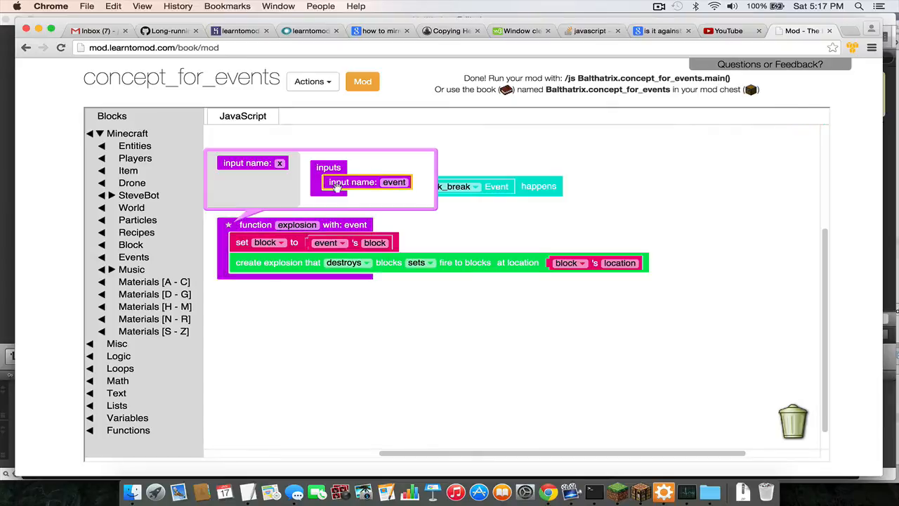
{"action": "mouse_move", "coordinate": [295, 165]}
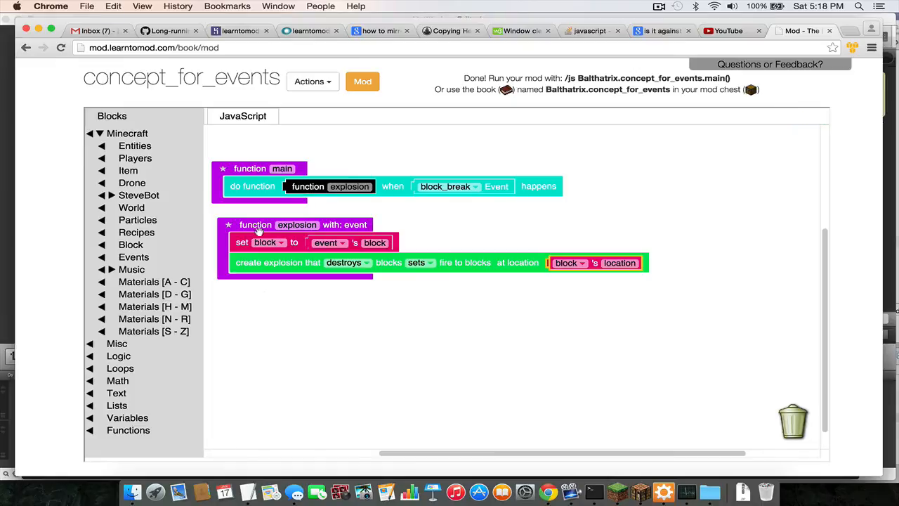
{"action": "mouse_move", "coordinate": [267, 242]}
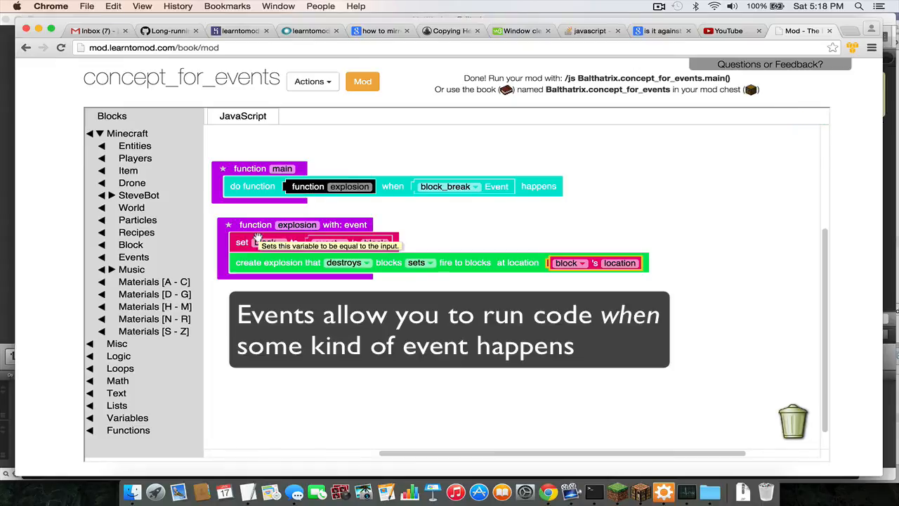